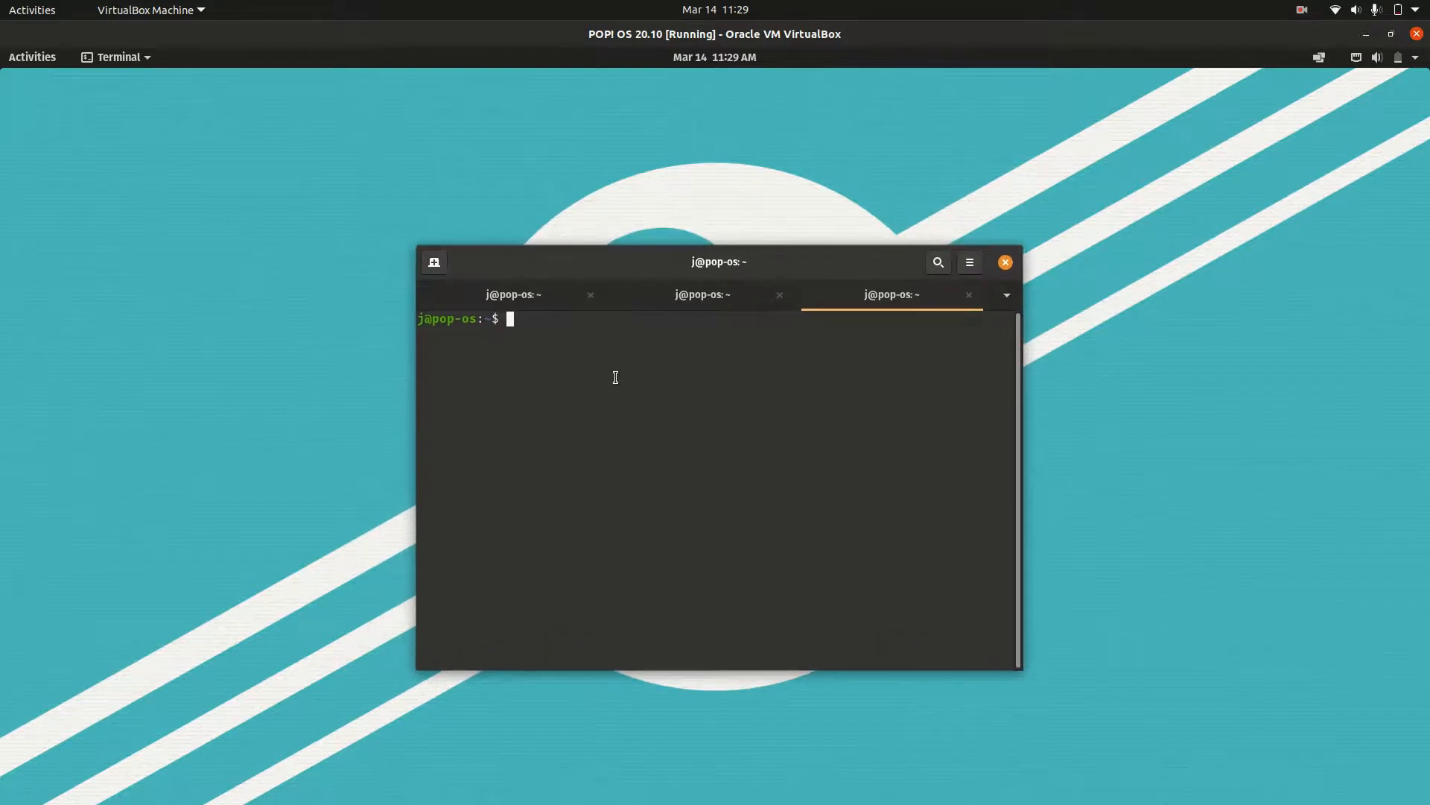
{"action": "mouse_move", "coordinate": [675, 426]}
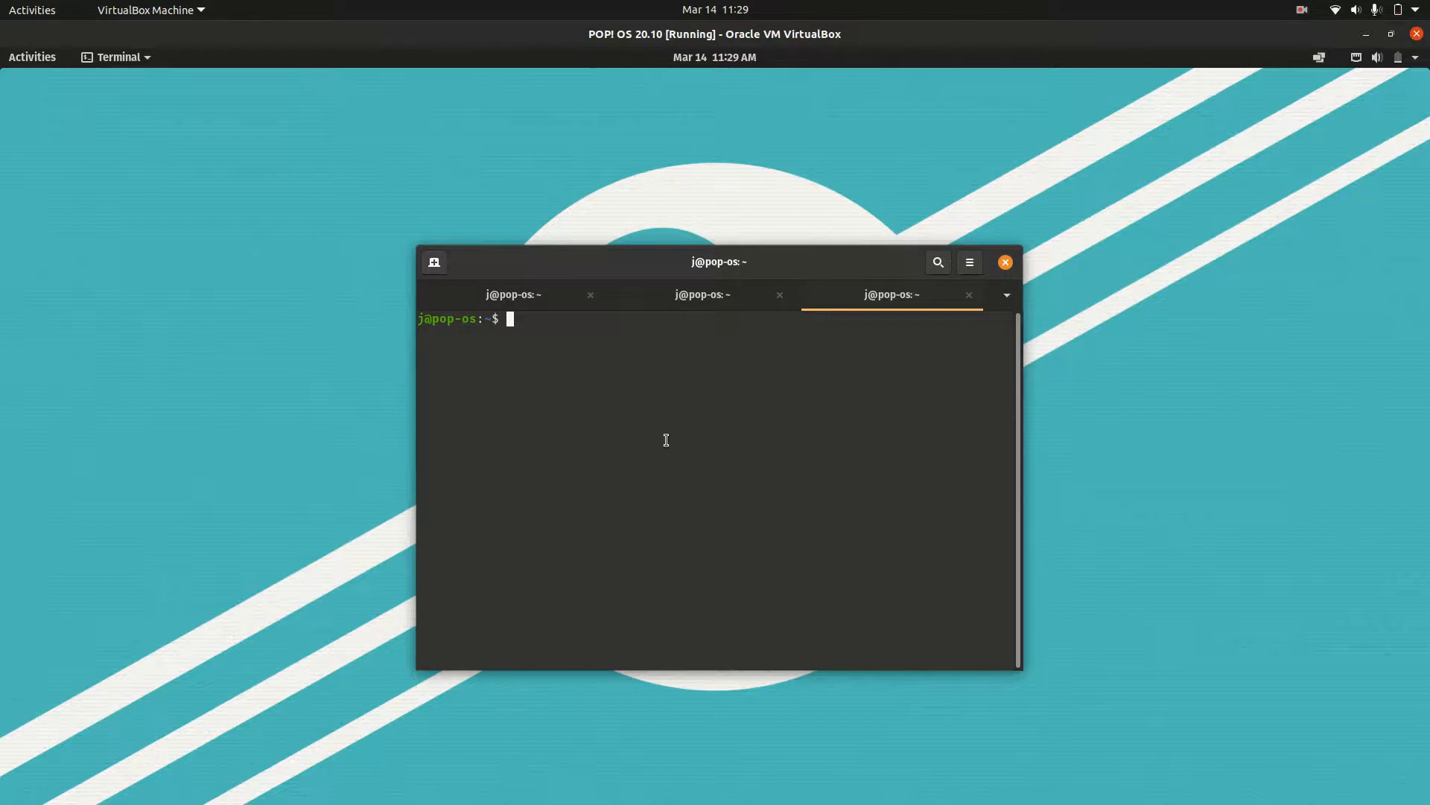
{"action": "mouse_move", "coordinate": [641, 442]}
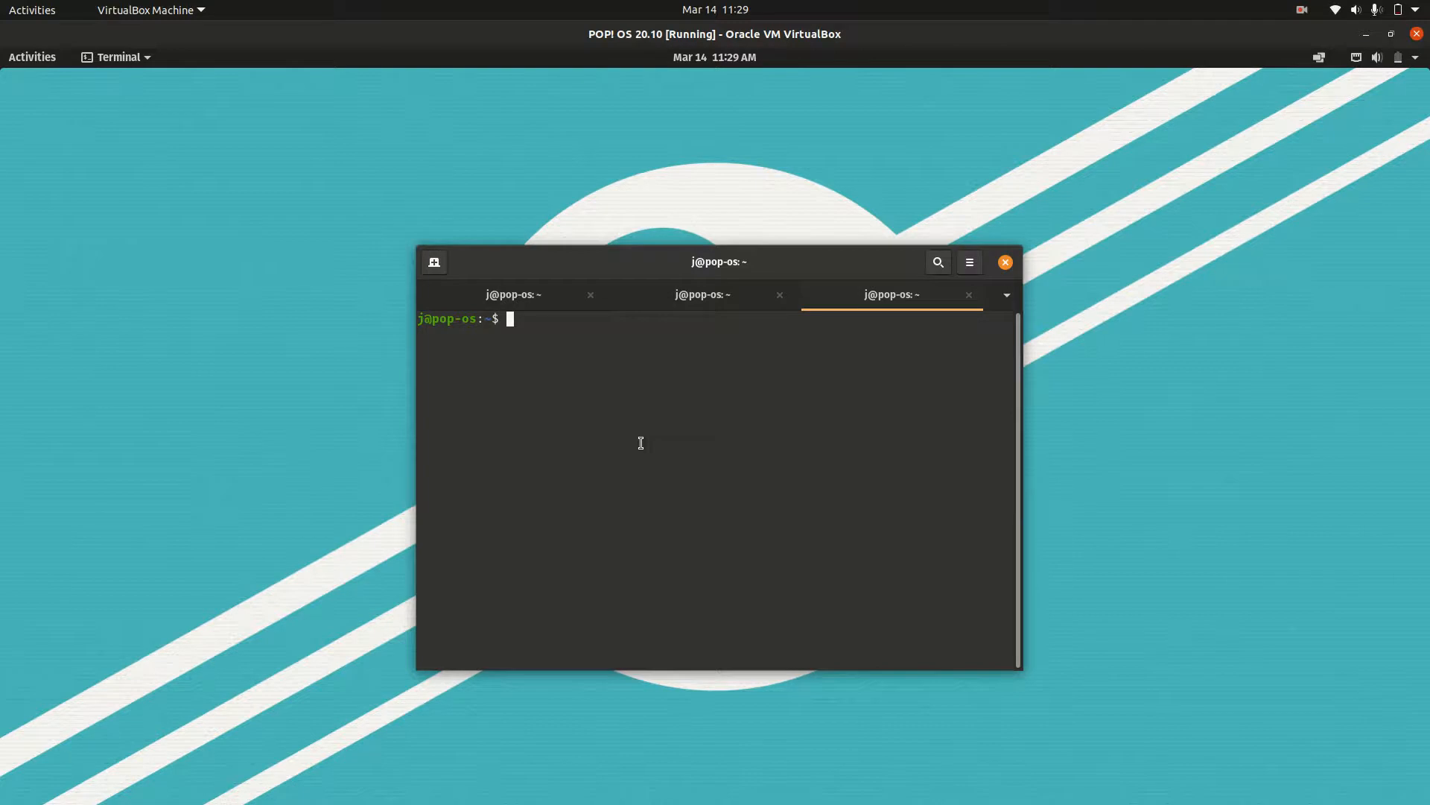
Enter 'sudo apt update; sudo apt upgrade' at the third tab's shell prompt.
{"action": "type", "text": "sudo"}
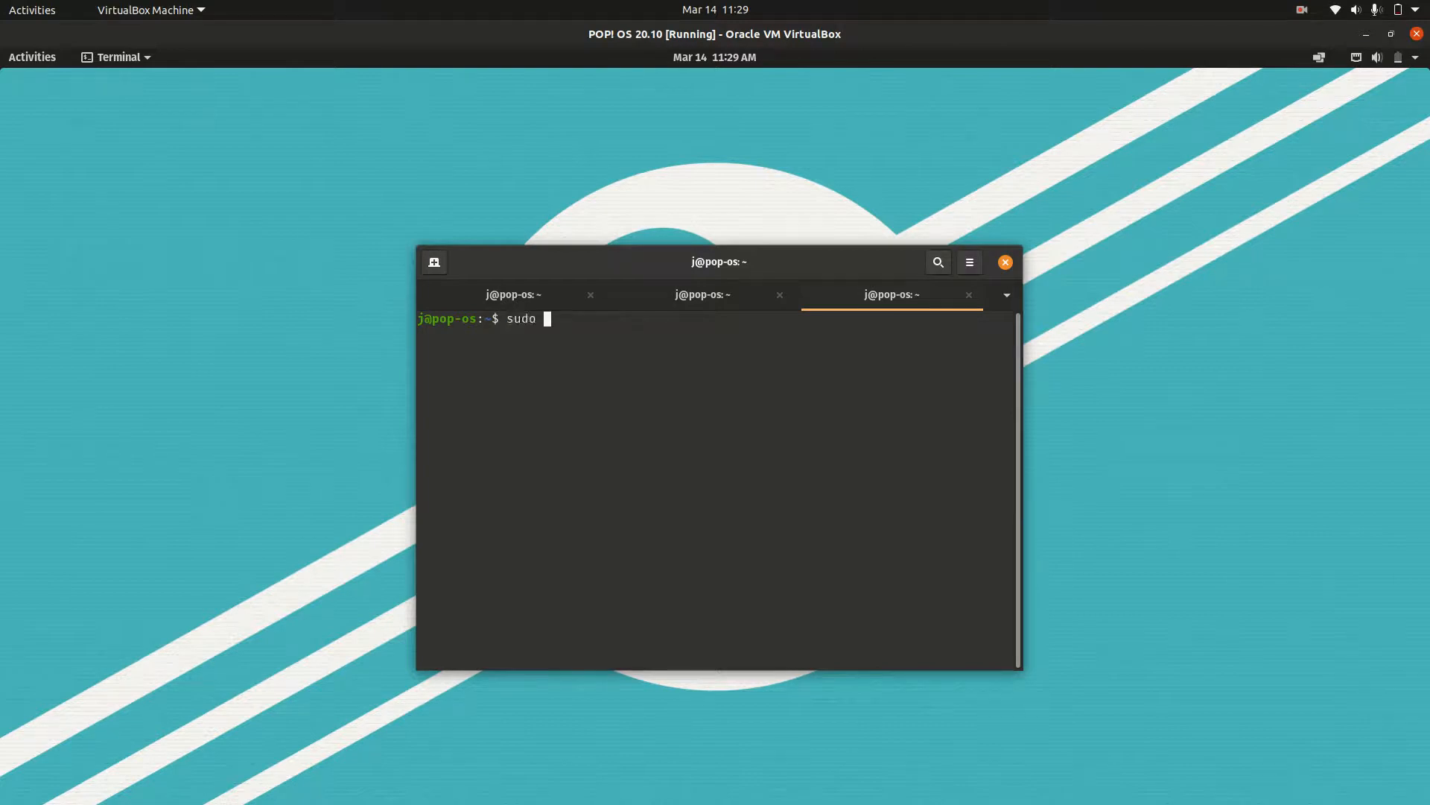
{"action": "type", "text": "apt u"}
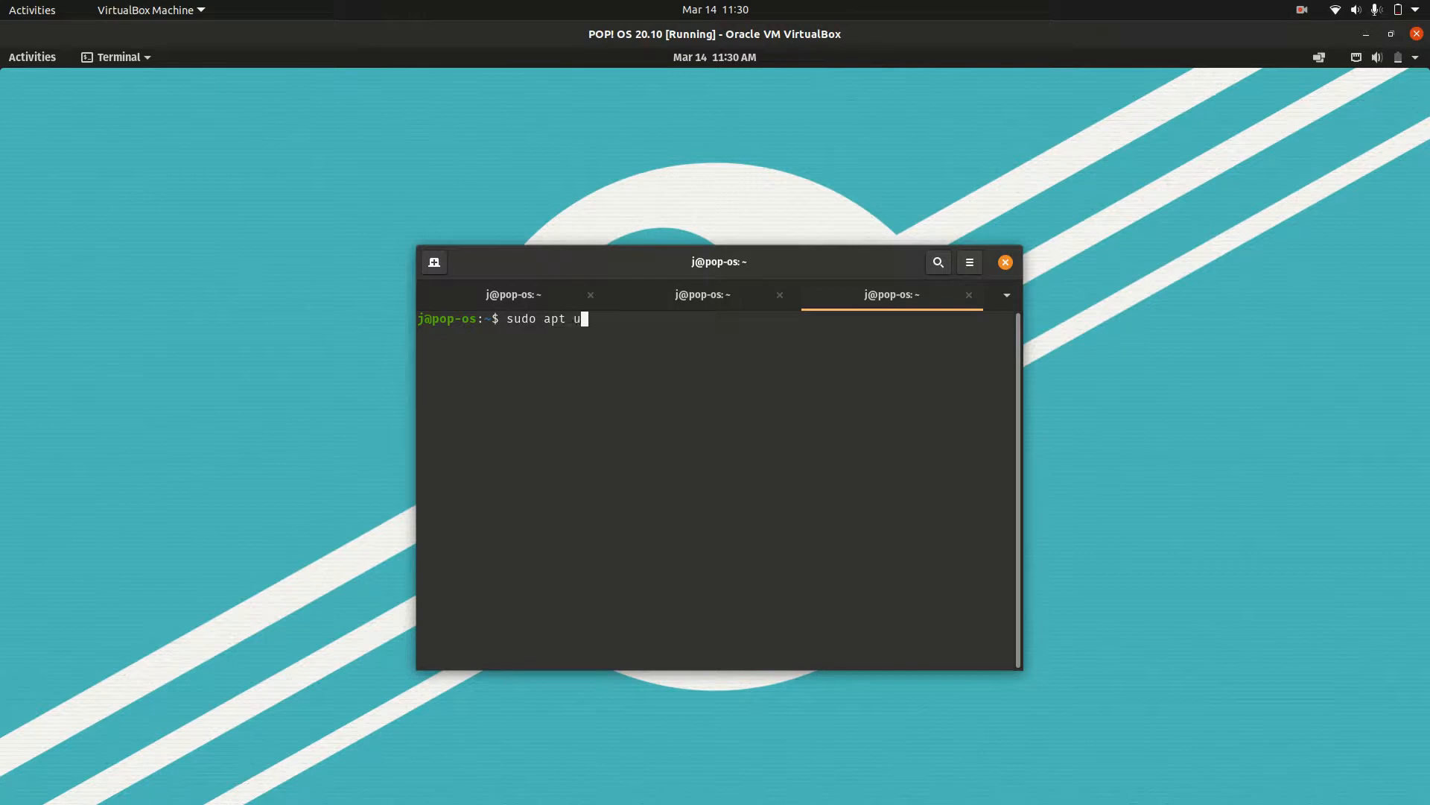
{"action": "type", "text": "pdate;"}
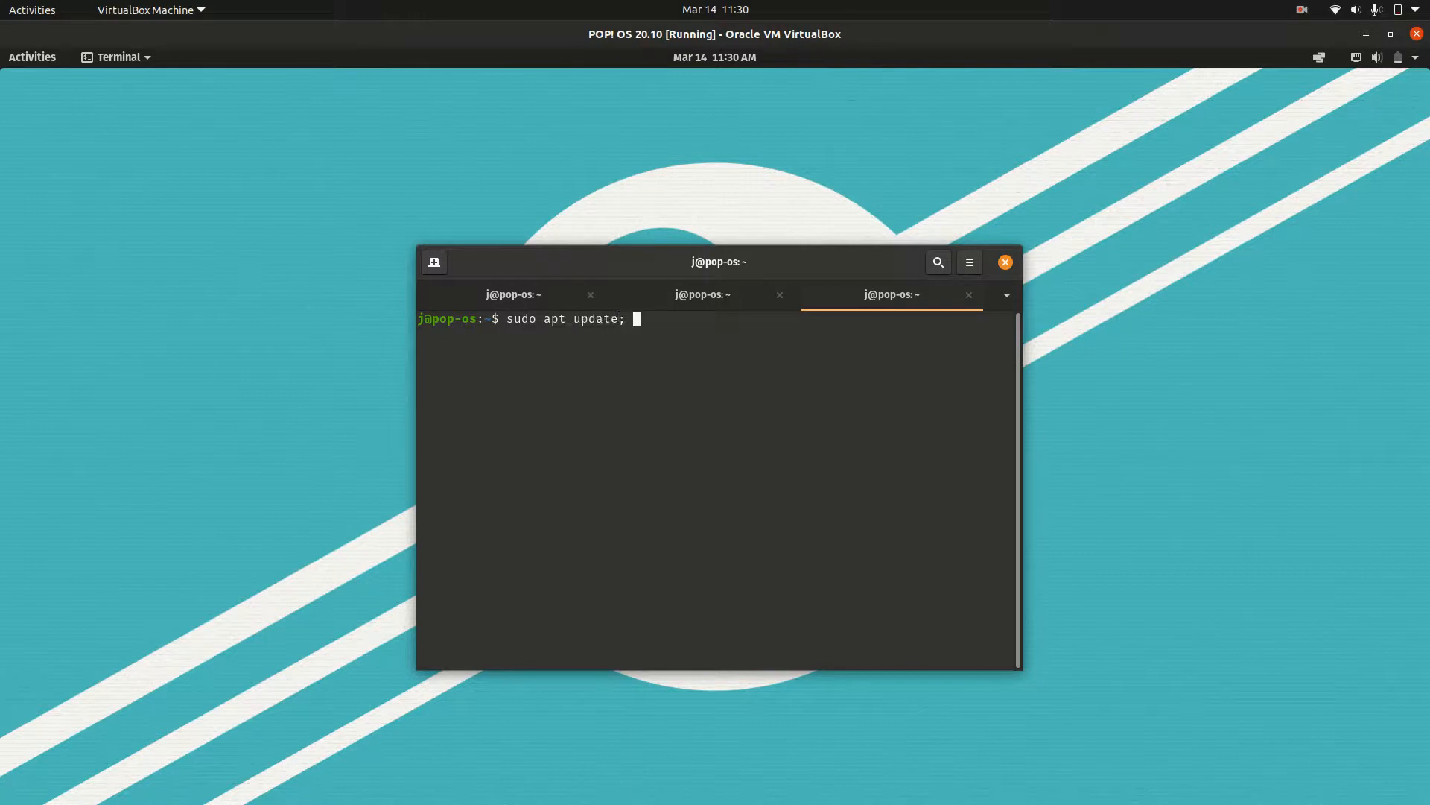
{"action": "type", "text": "sudo"}
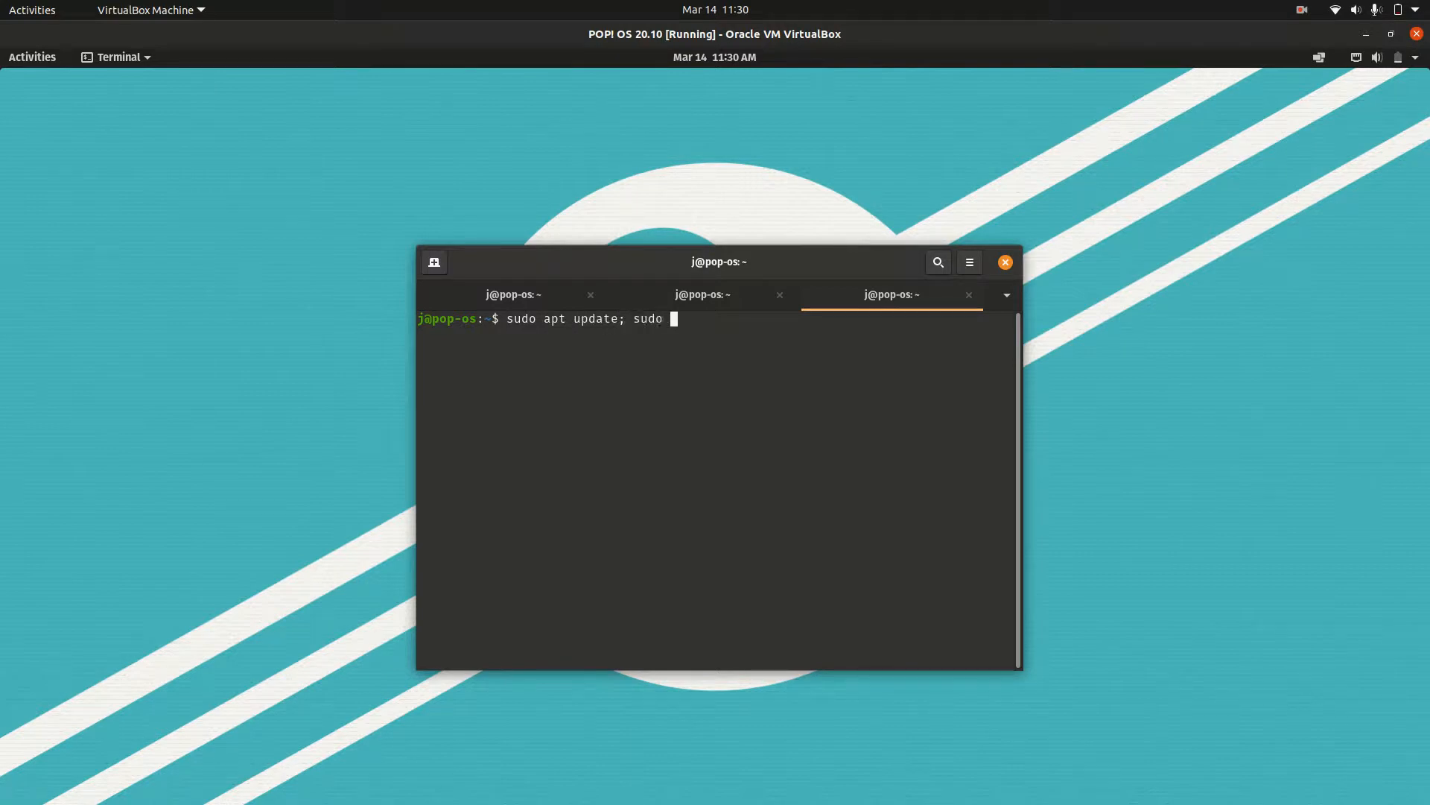
{"action": "type", "text": "apt upgrade"}
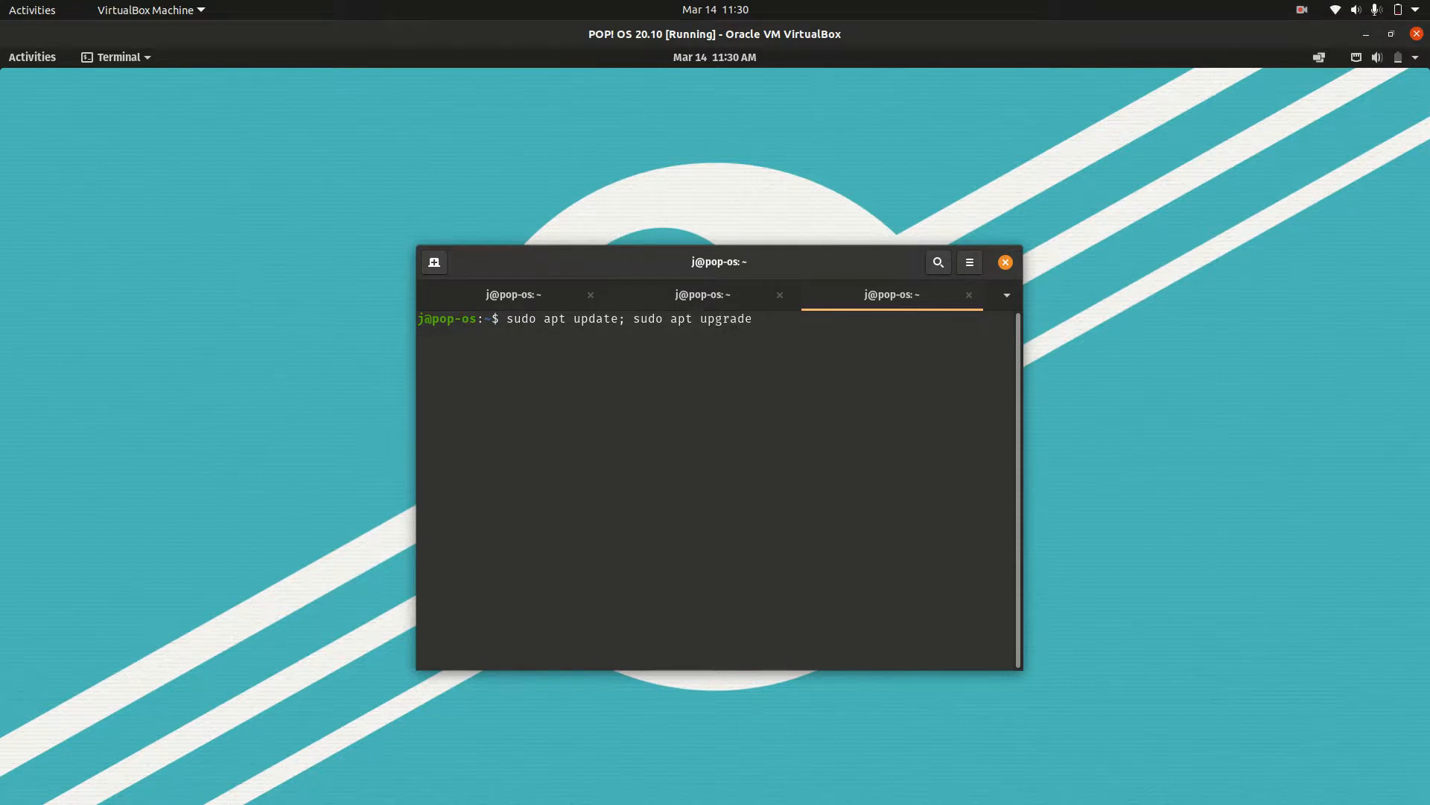
Run the command and submit the sudo password so apt update fetches 3,594 kB.
{"action": "key", "text": "Return"}
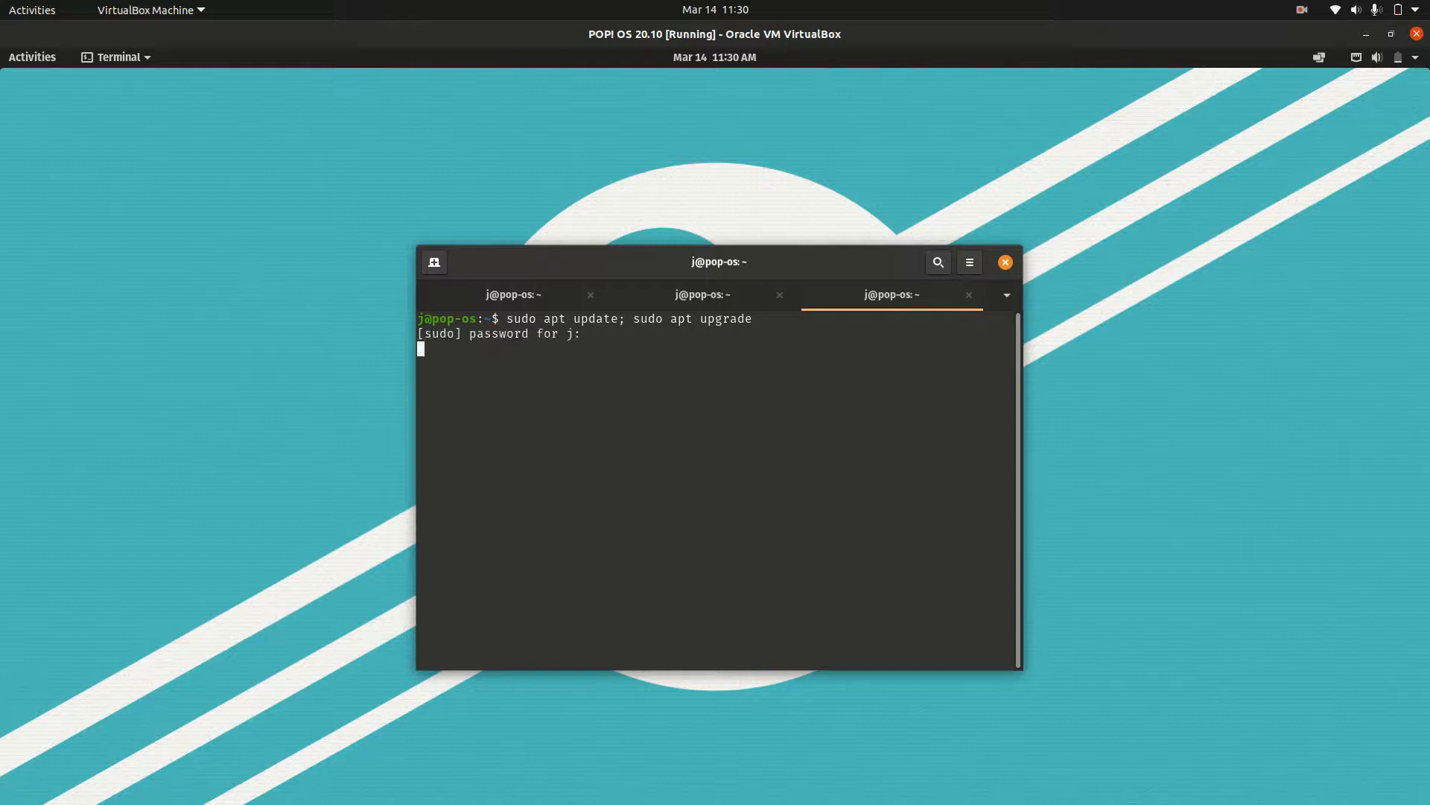
{"action": "key", "text": "Return"}
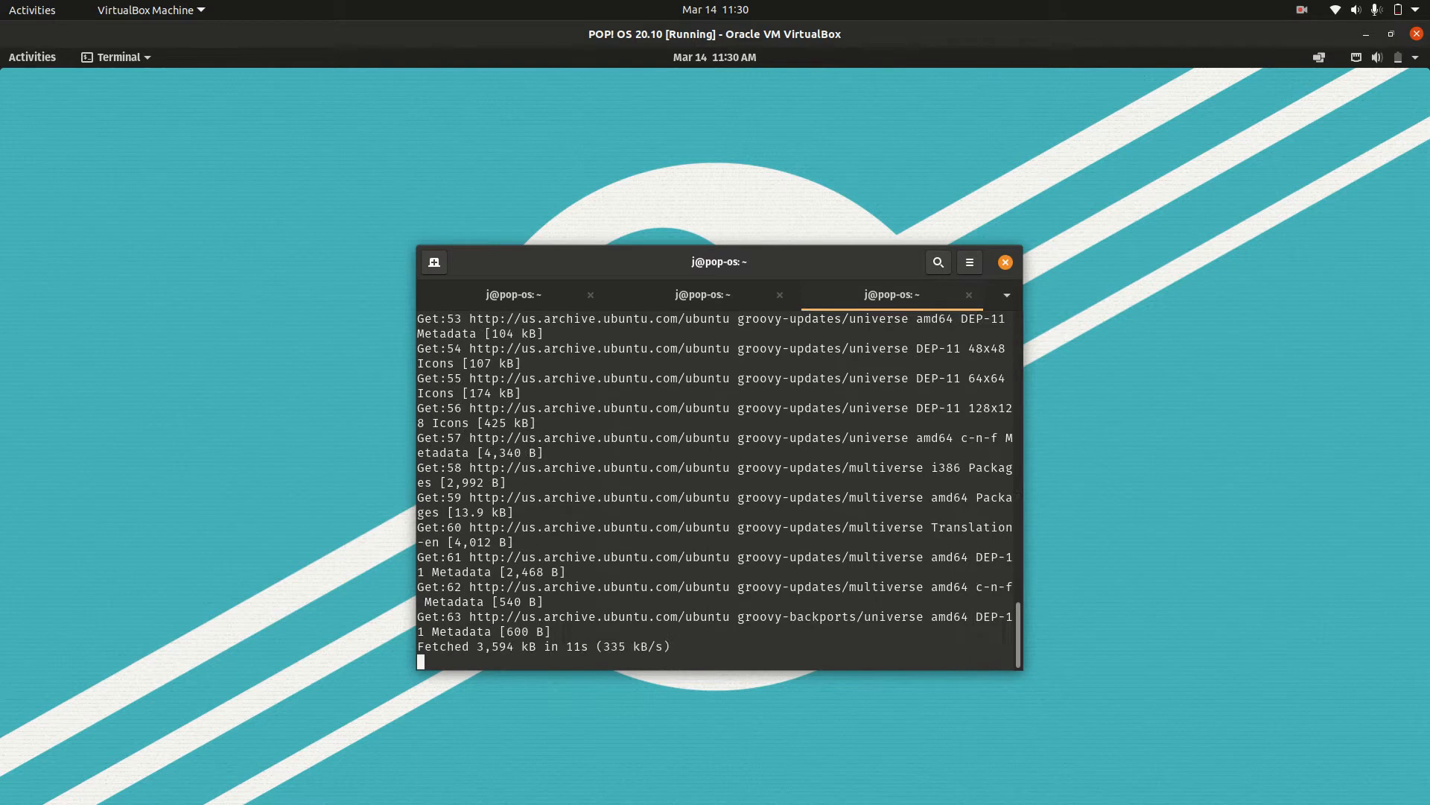
{"action": "mouse_move", "coordinate": [751, 262]}
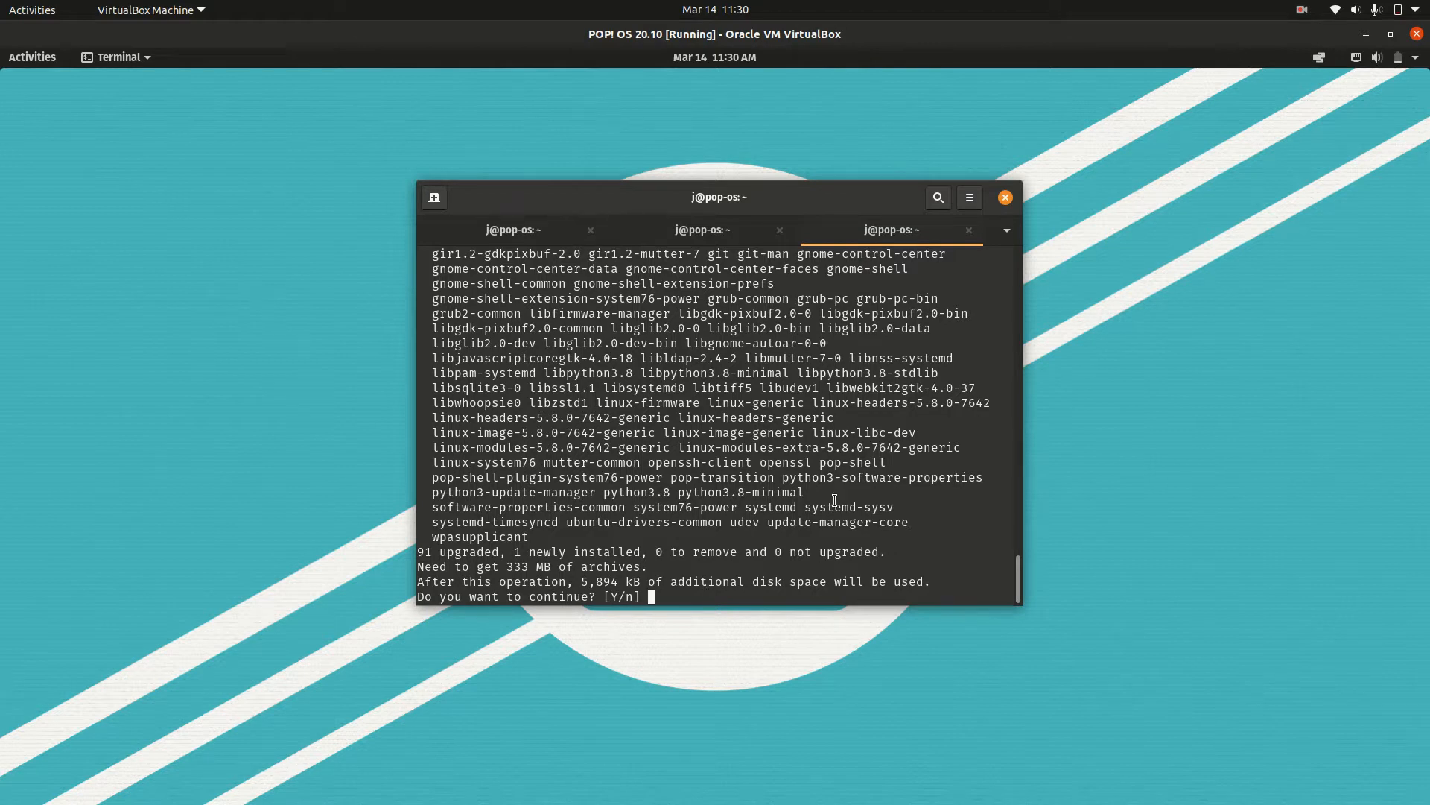
{"action": "mouse_move", "coordinate": [765, 212]}
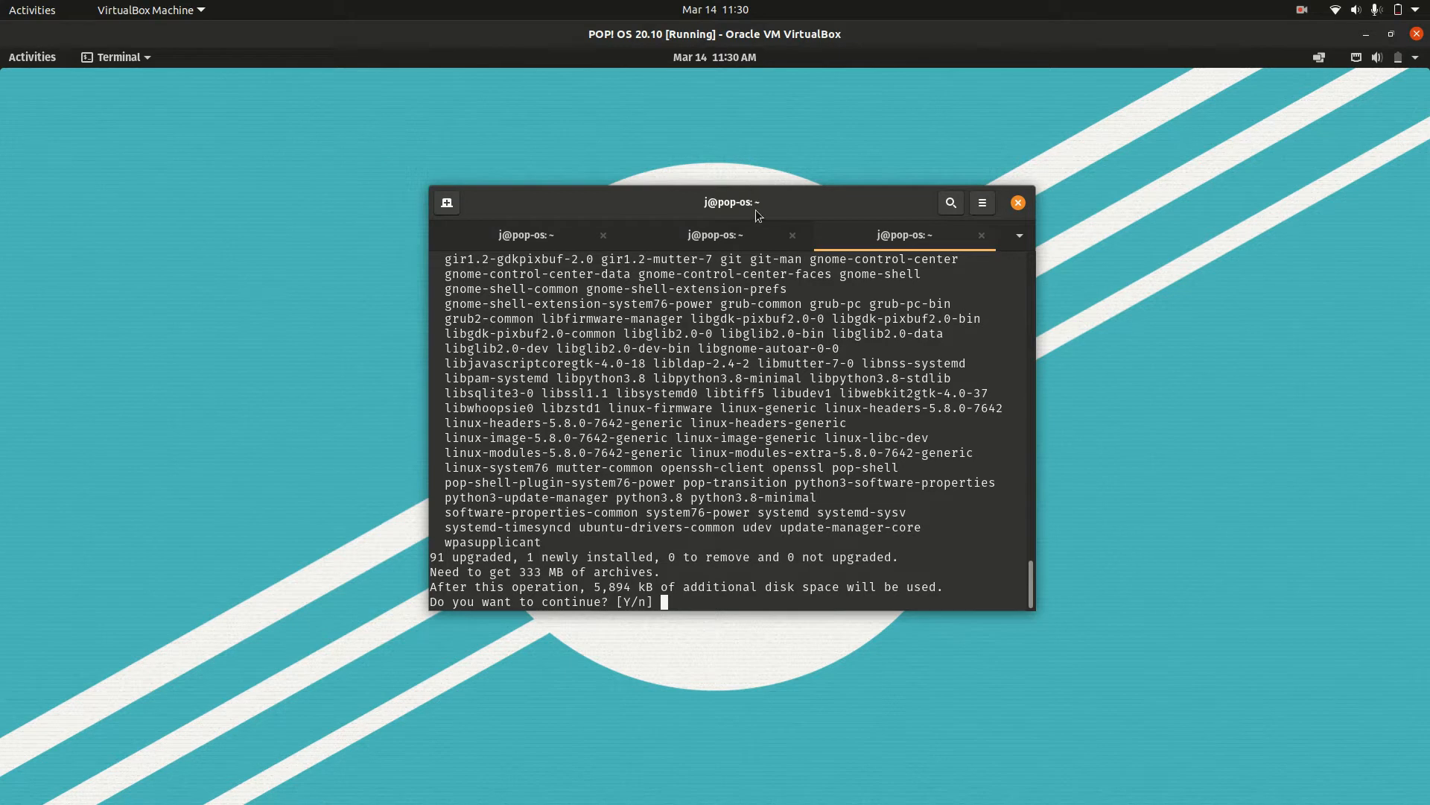
{"action": "mouse_move", "coordinate": [750, 211]}
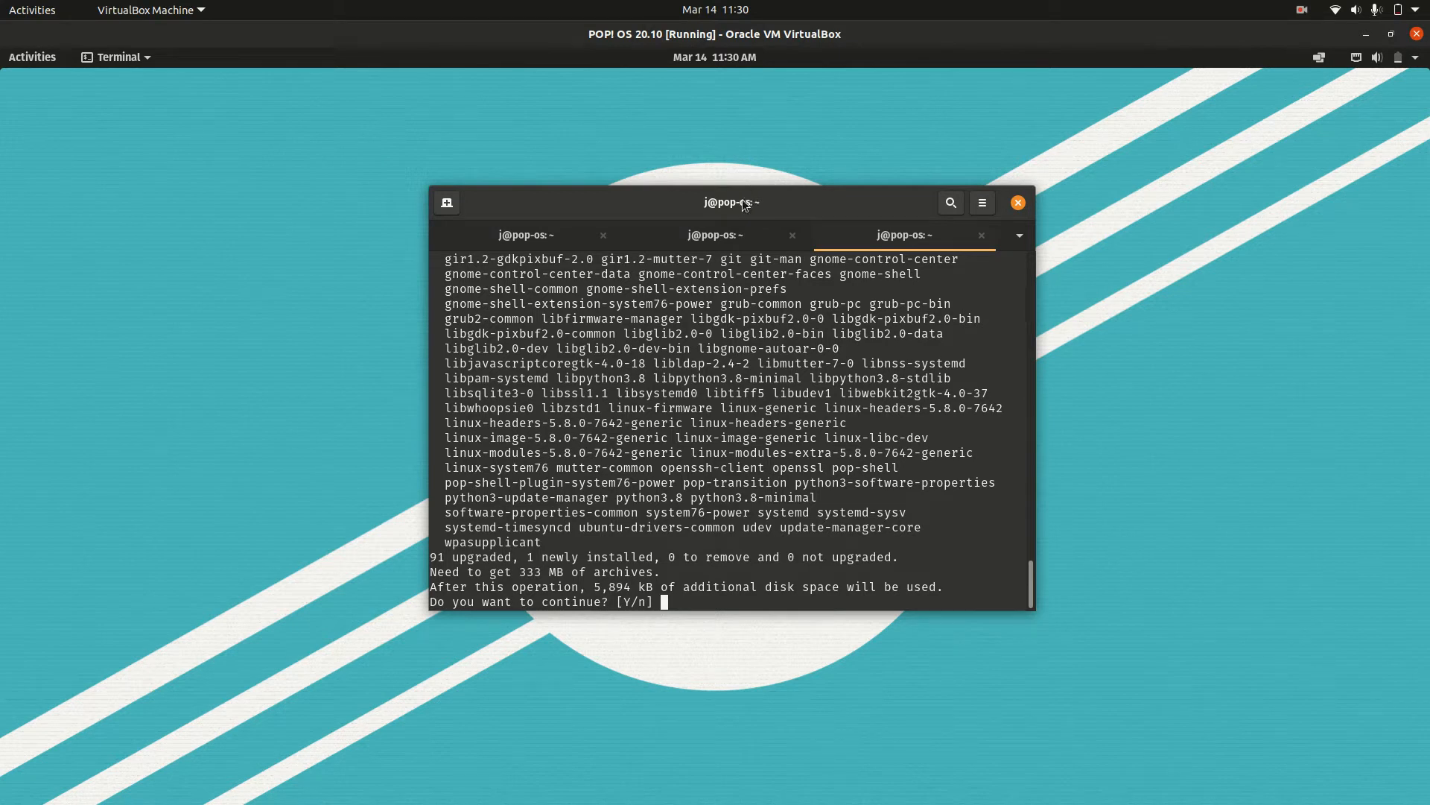